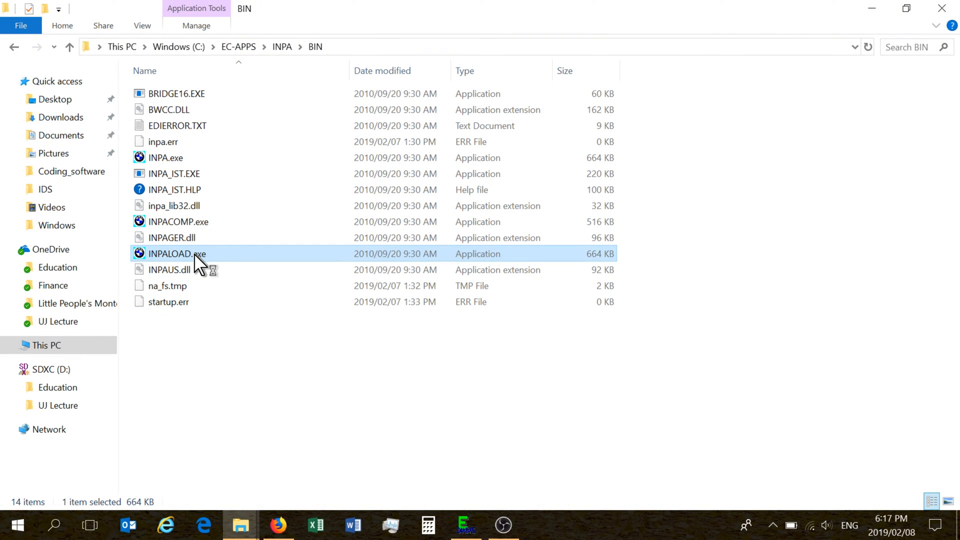
Launch INPALOAD.exe from C:\EC-APPS\INPA\BIN.
double_click(177, 254)
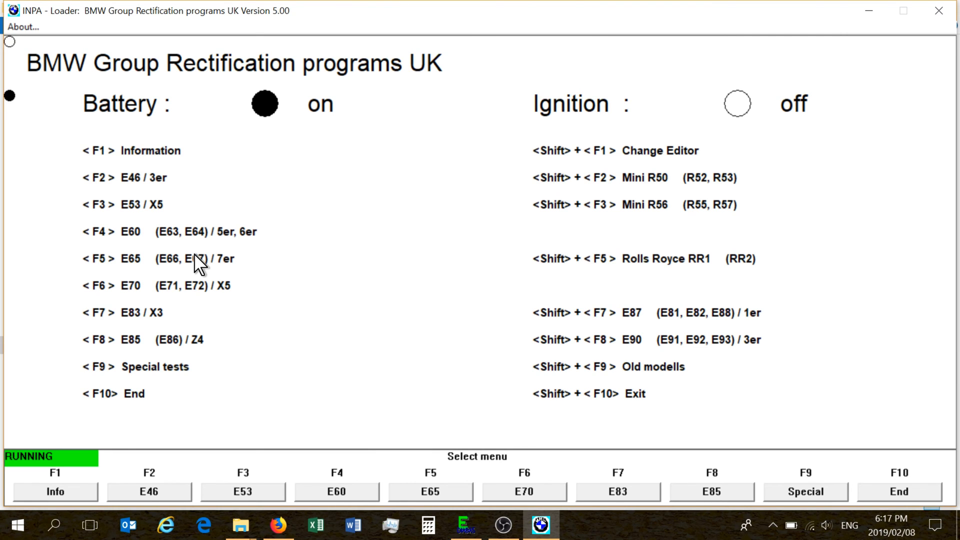
mouse_move(449, 153)
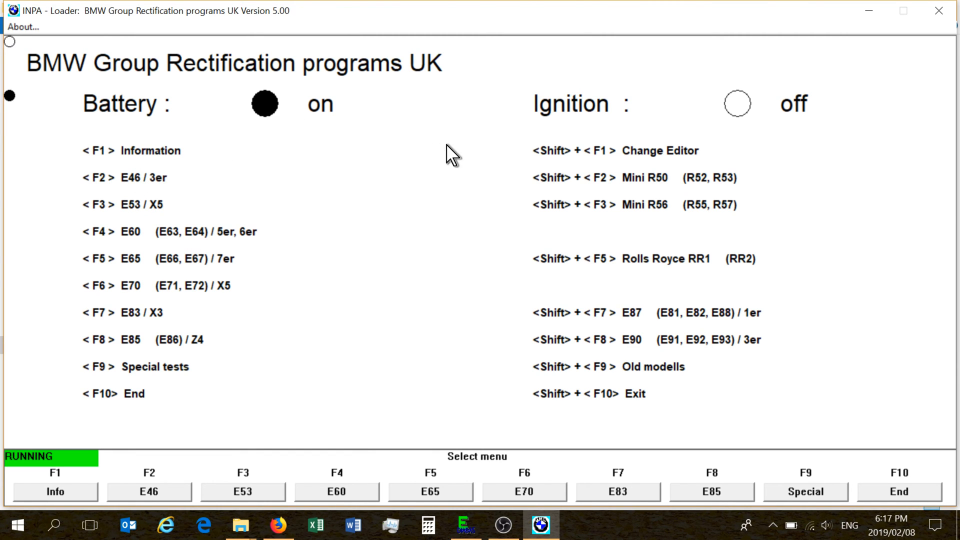
mouse_move(572, 144)
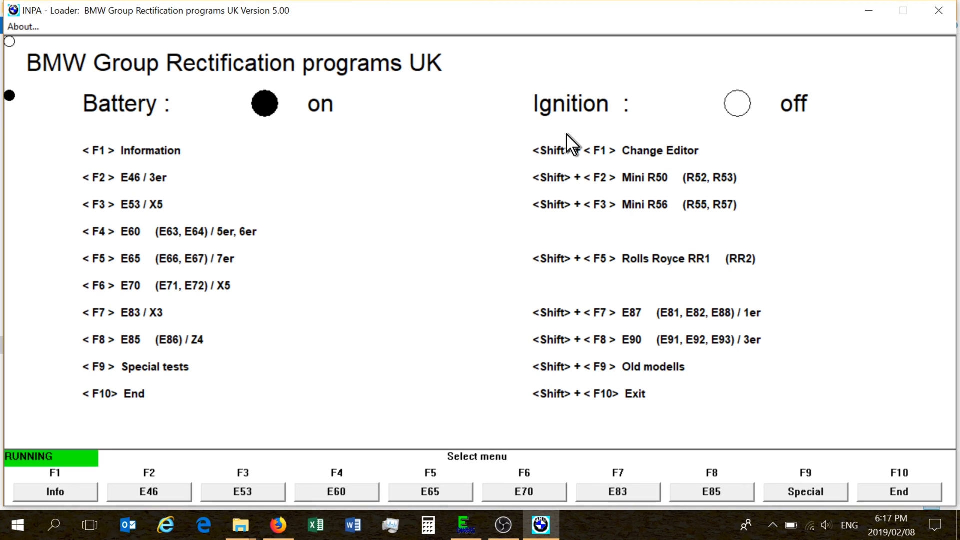
mouse_move(477, 389)
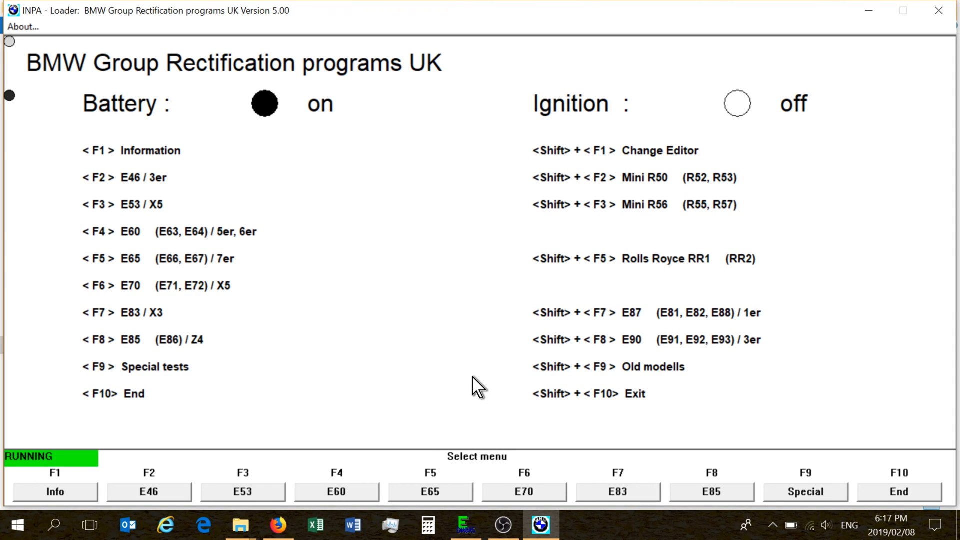
Open the E65 scripts and scroll the Body list down to Power Module.
left_click(430, 492)
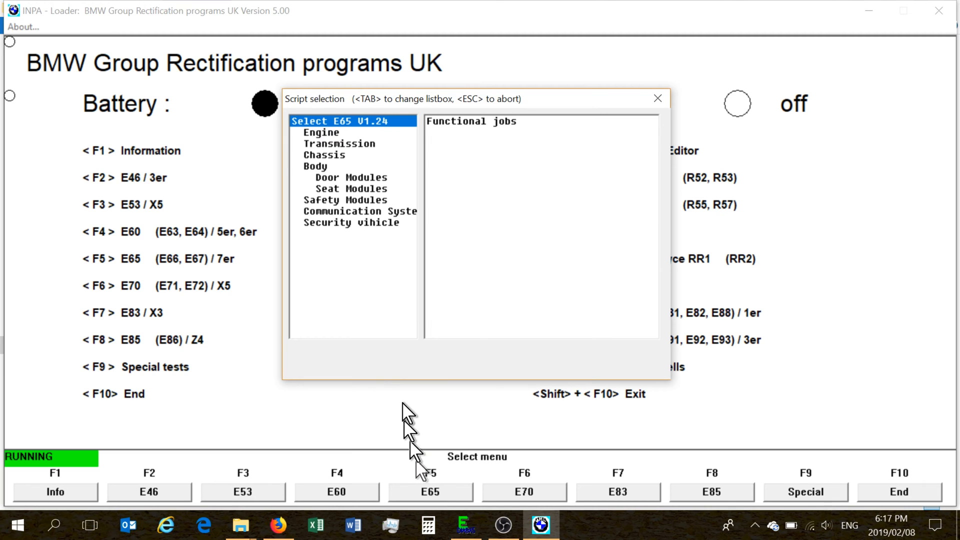
mouse_move(355, 183)
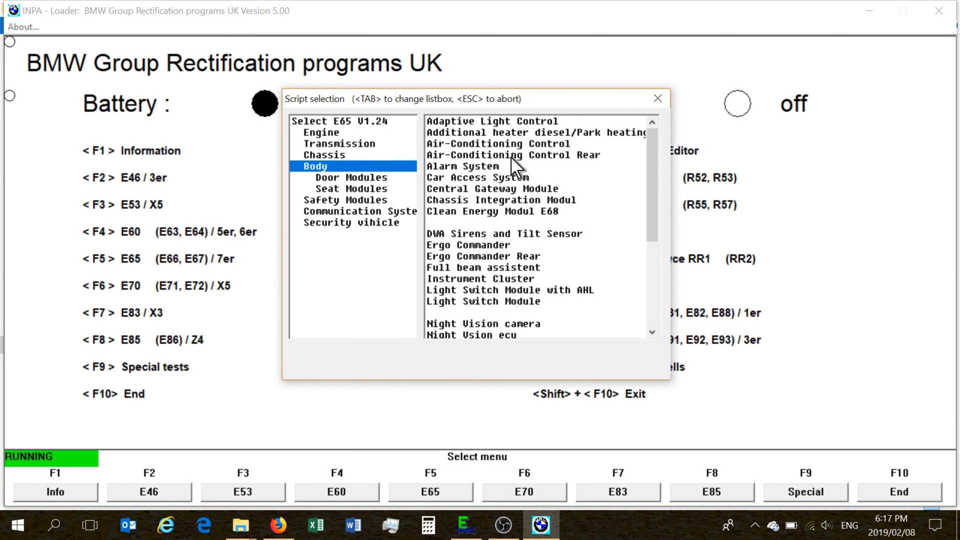
scroll("down", 3)
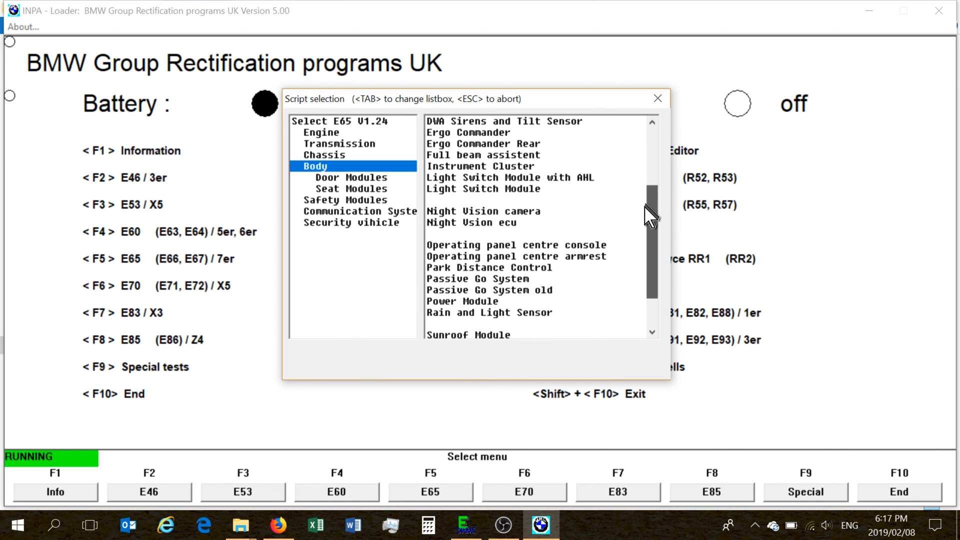
scroll("down", 3)
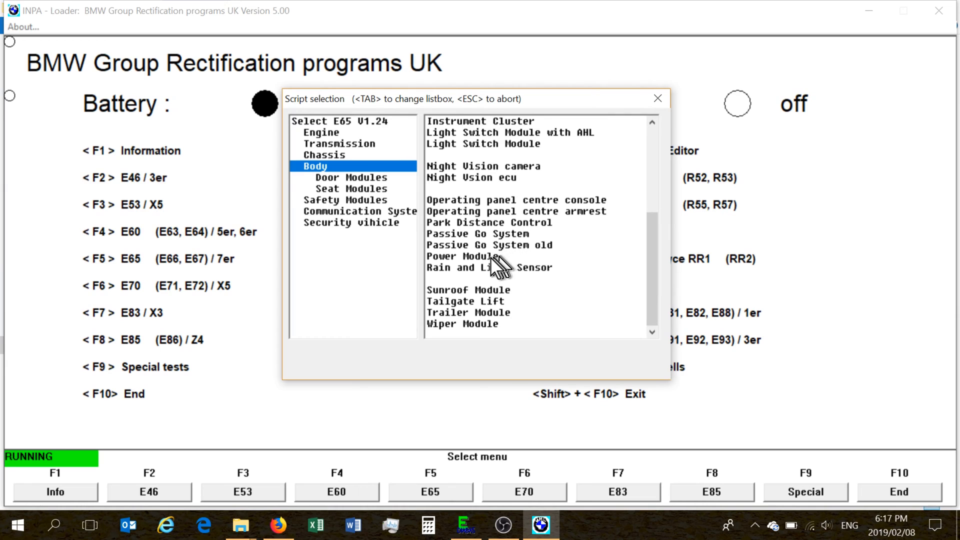
Load the Power Module script and register the battery replacement via Activate 2 functions.
double_click(463, 255)
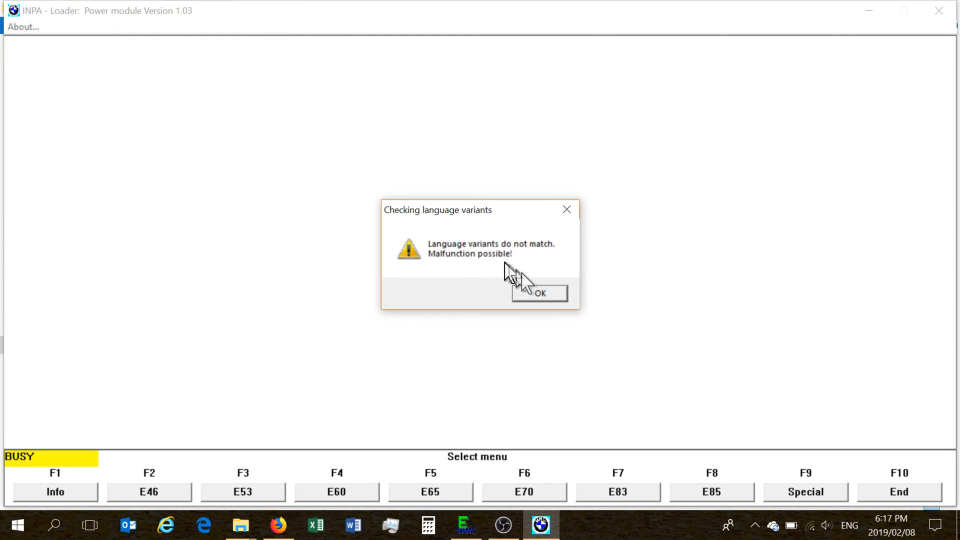
left_click(538, 293)
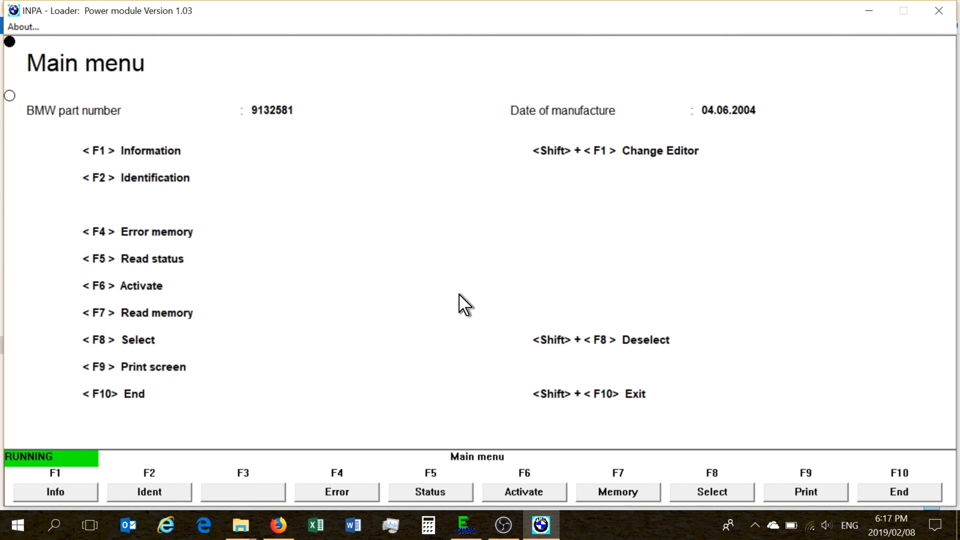
mouse_move(534, 482)
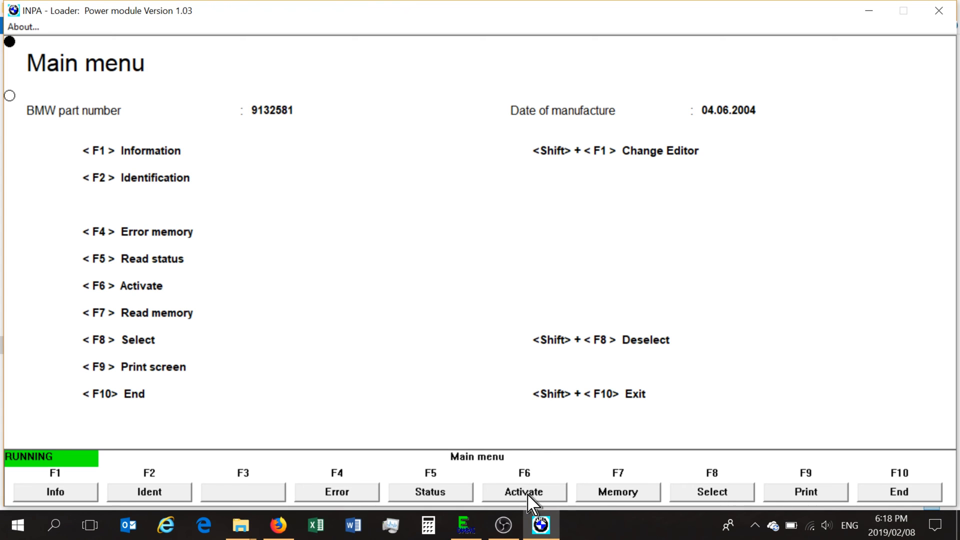
left_click(523, 492)
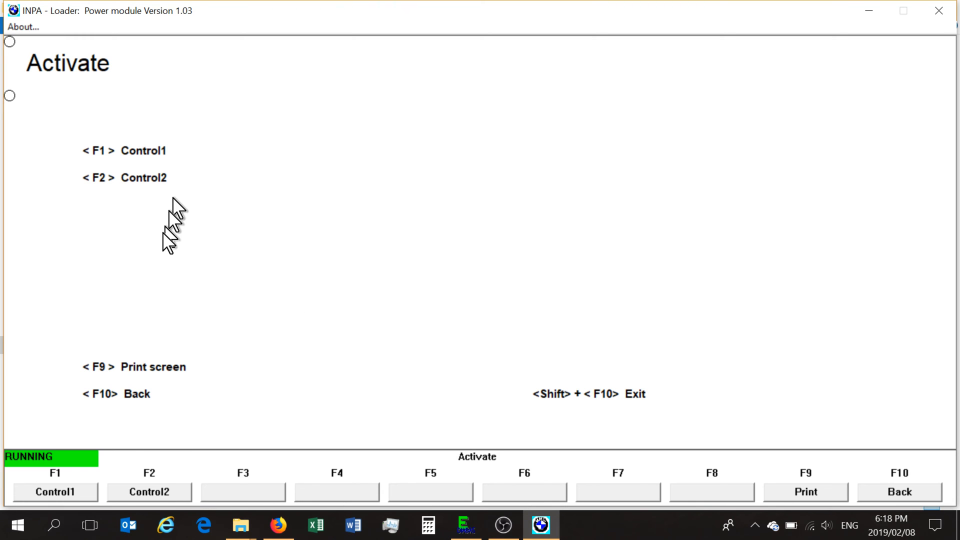
left_click(149, 491)
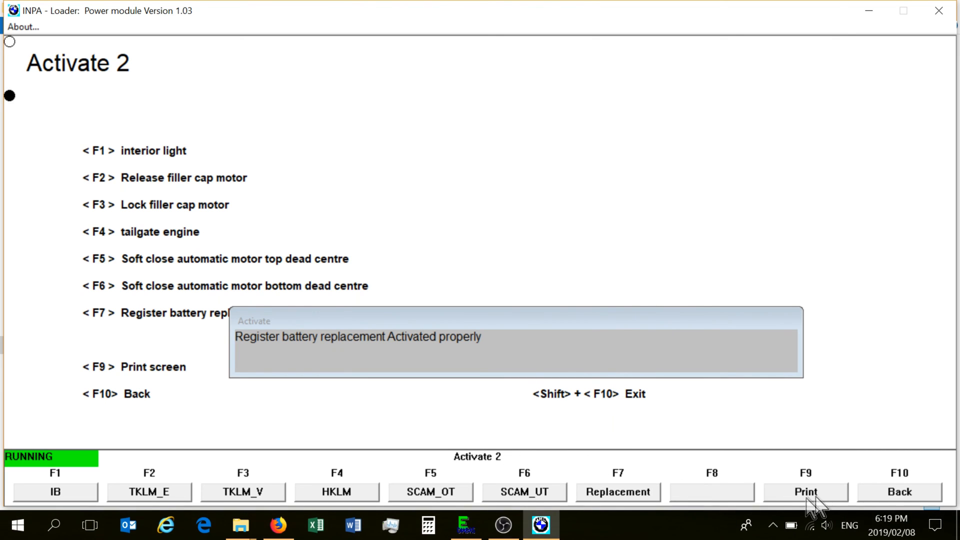
Read the Power Module error memory, showing faults A158 Ruhestromfehler and A161.
left_click(897, 491)
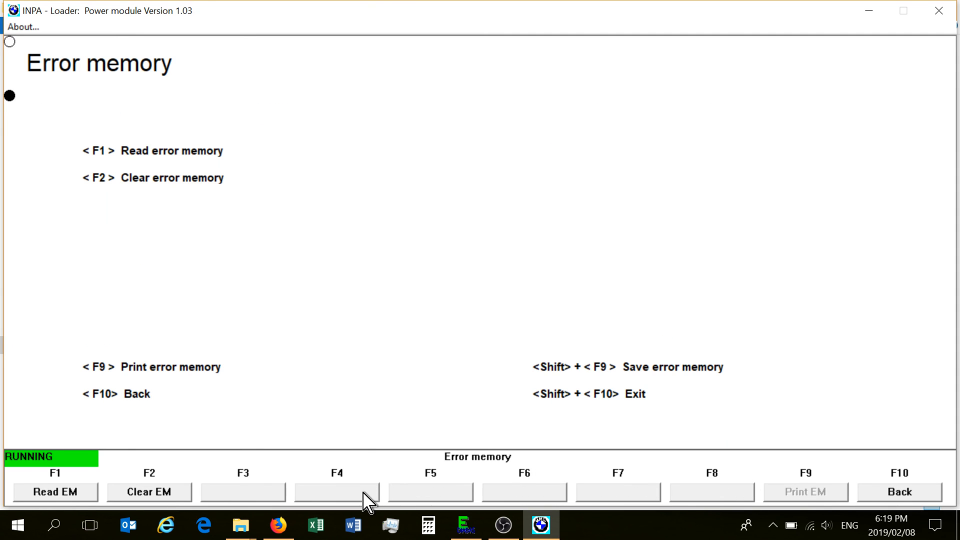
mouse_move(169, 483)
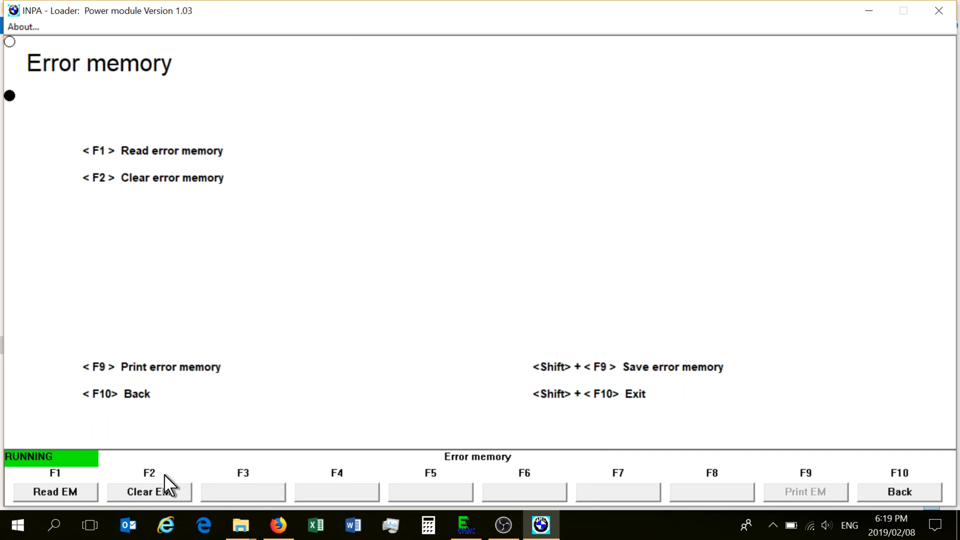
left_click(54, 492)
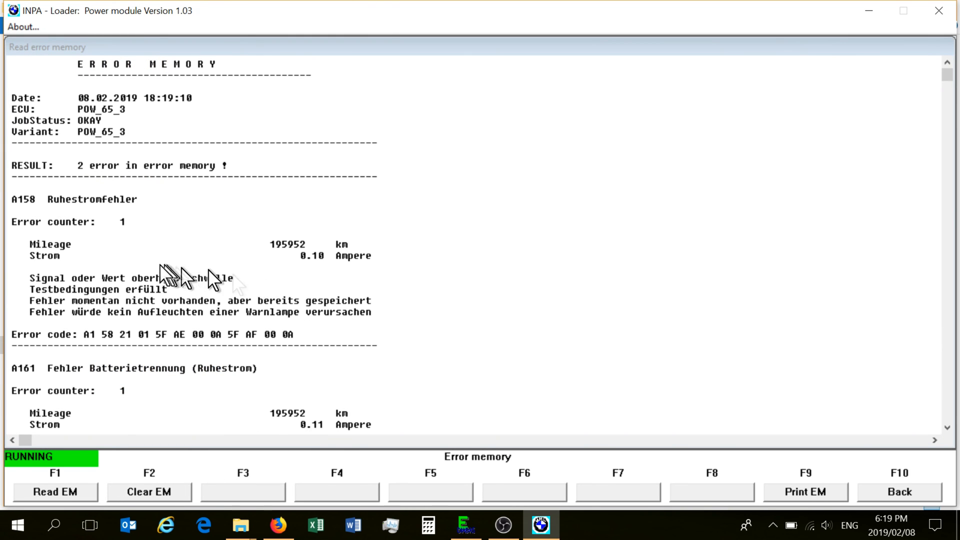
mouse_move(127, 251)
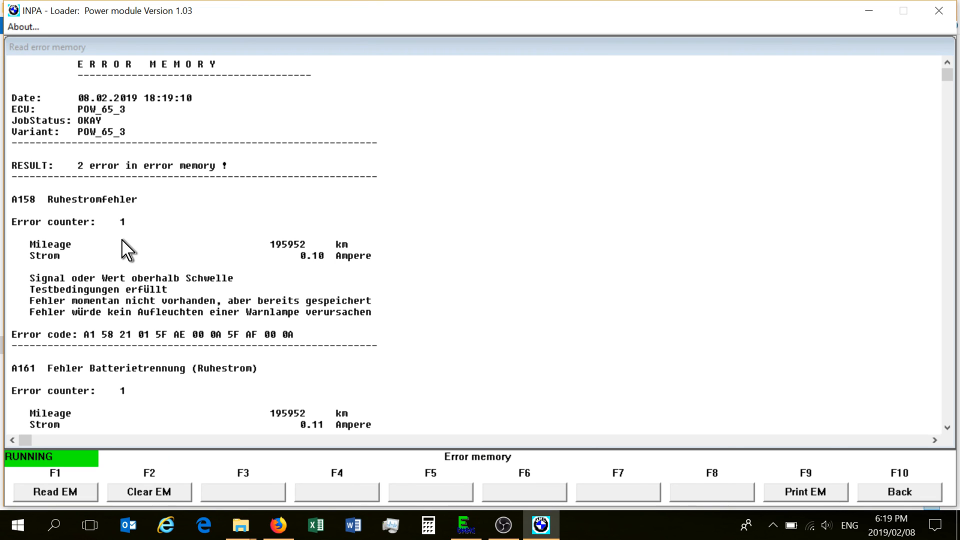
mouse_move(168, 397)
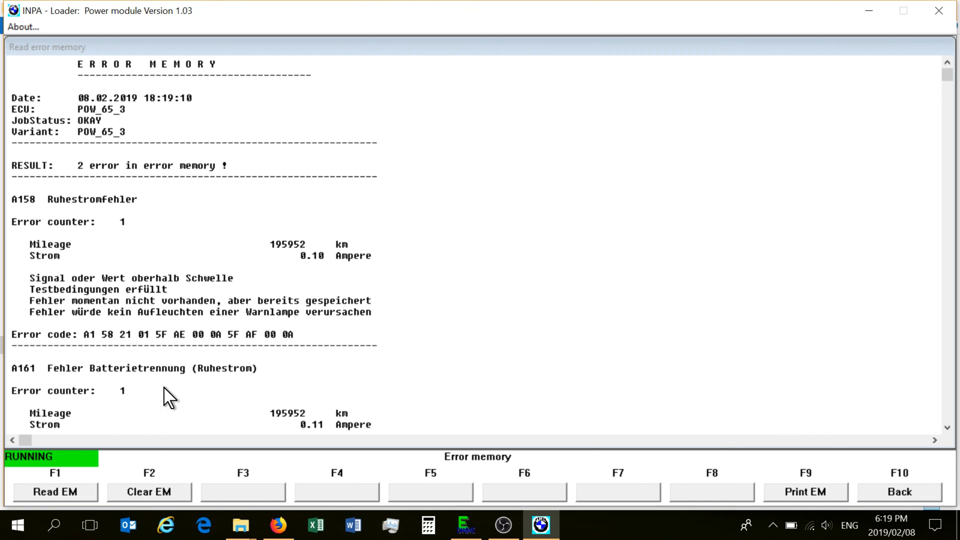
mouse_move(148, 504)
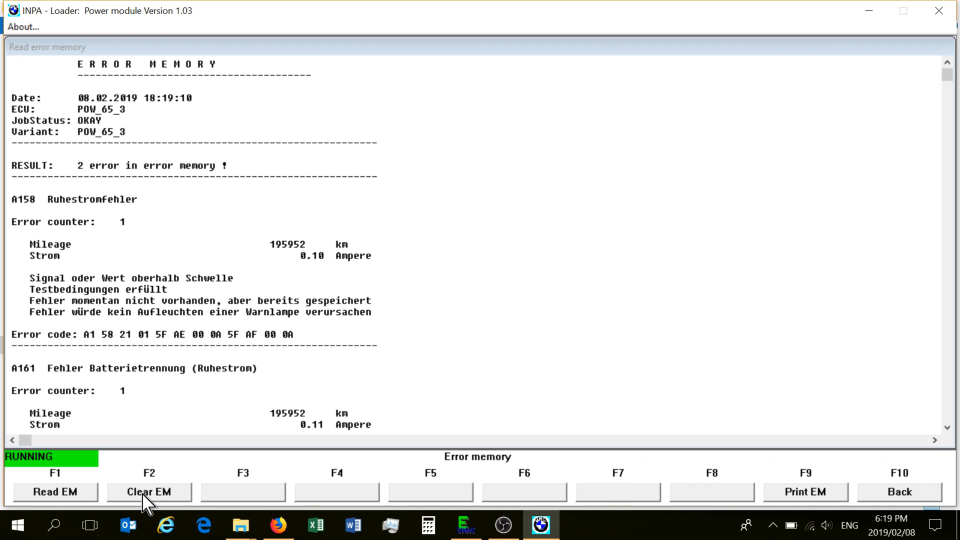
Clear the Power Module error memory and go back to its main menu.
left_click(149, 491)
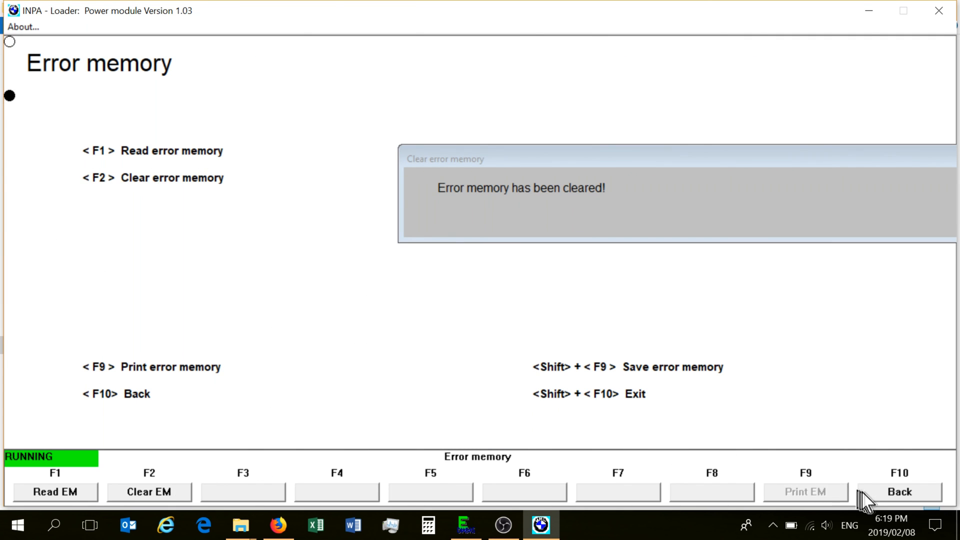
left_click(898, 492)
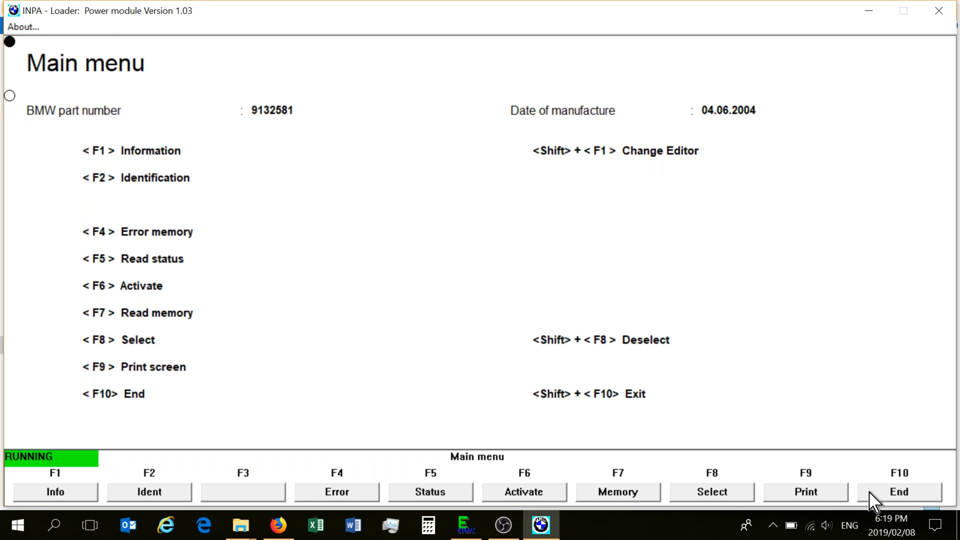